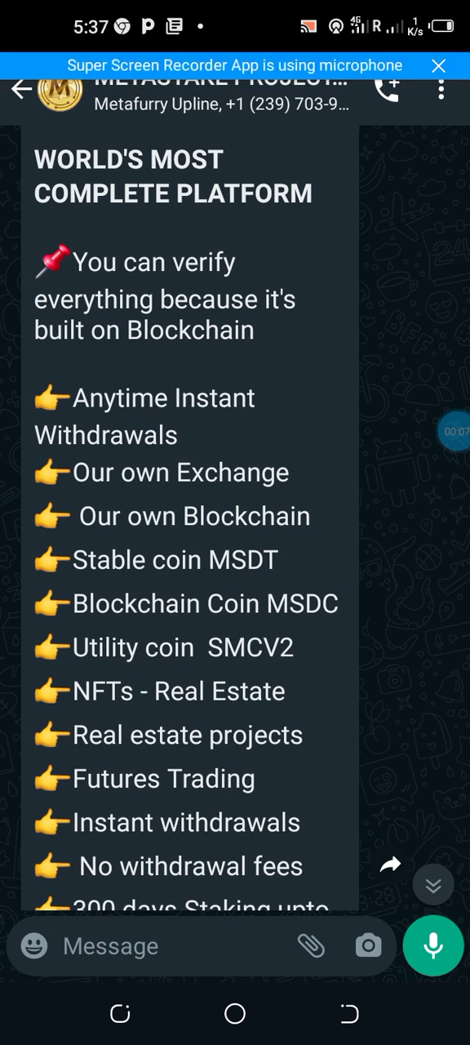
# - Scroll the Metastake message to the 20-level referral, daily staking bonus and profit-on-profit lines
pyautogui.scroll(-3)
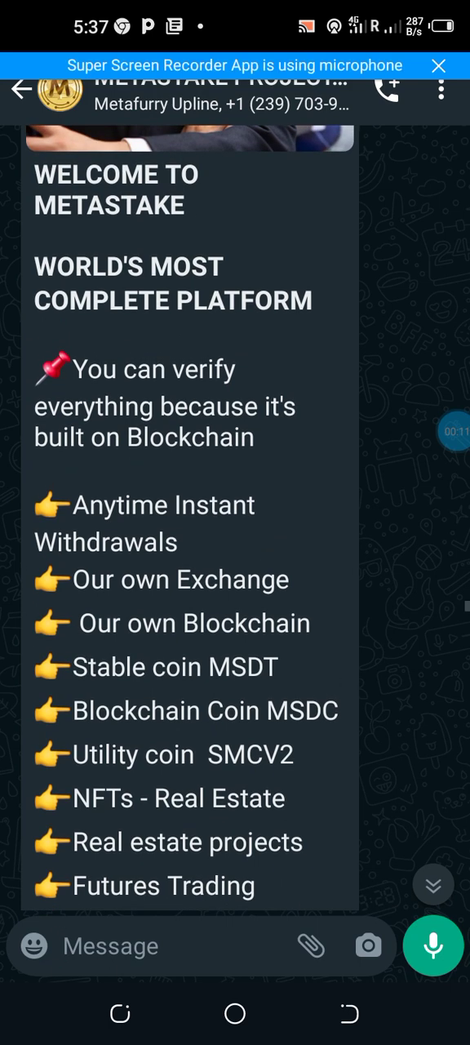
pyautogui.scroll(-3)
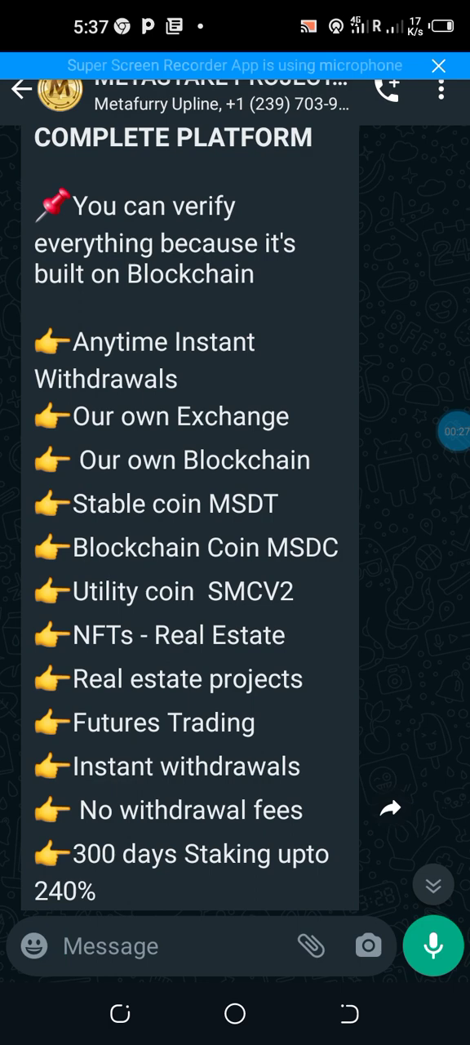
pyautogui.scroll(3)
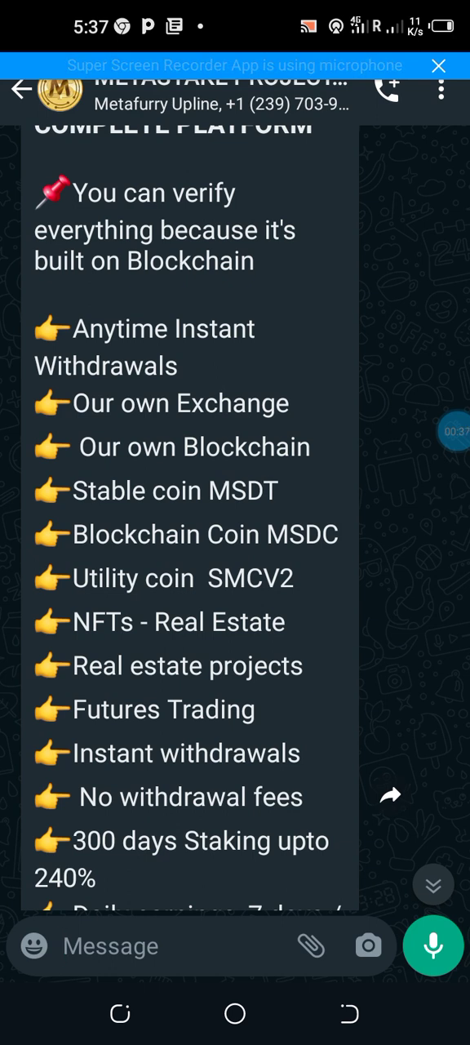
pyautogui.scroll(-3)
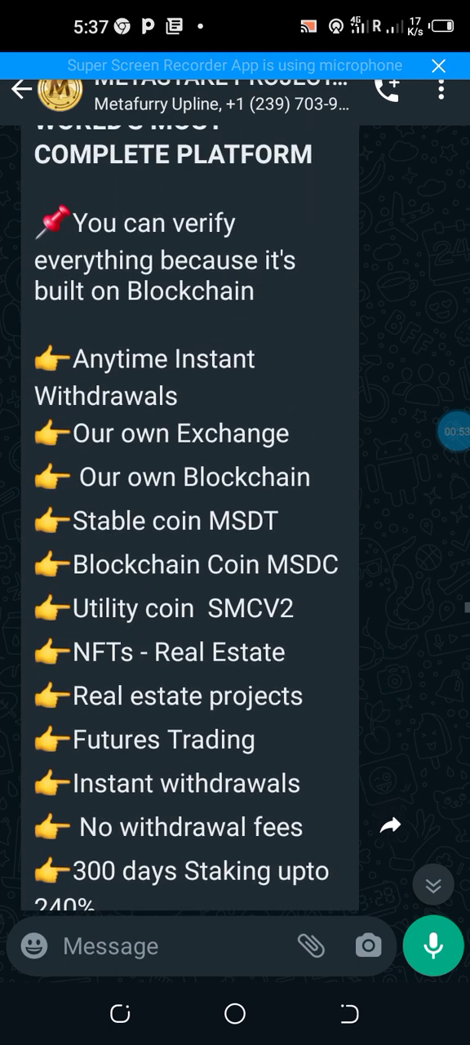
pyautogui.scroll(3)
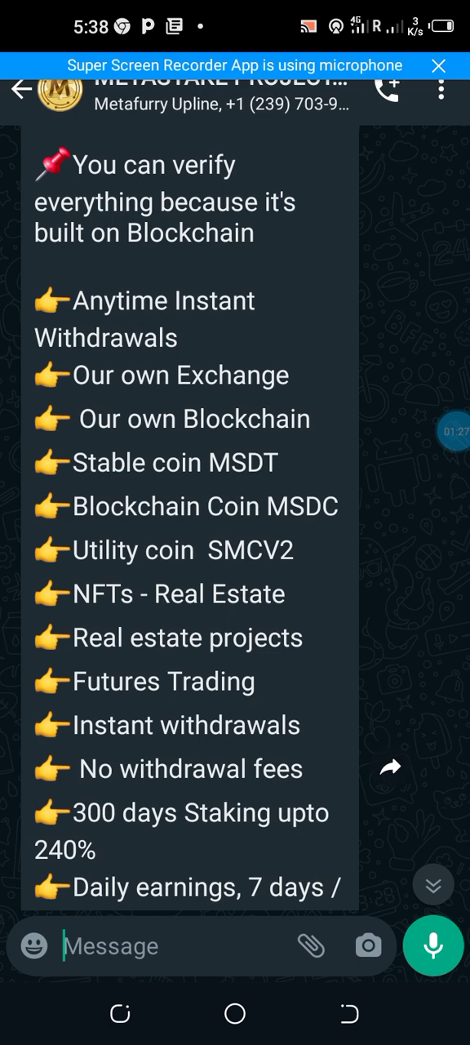
pyautogui.scroll(-3)
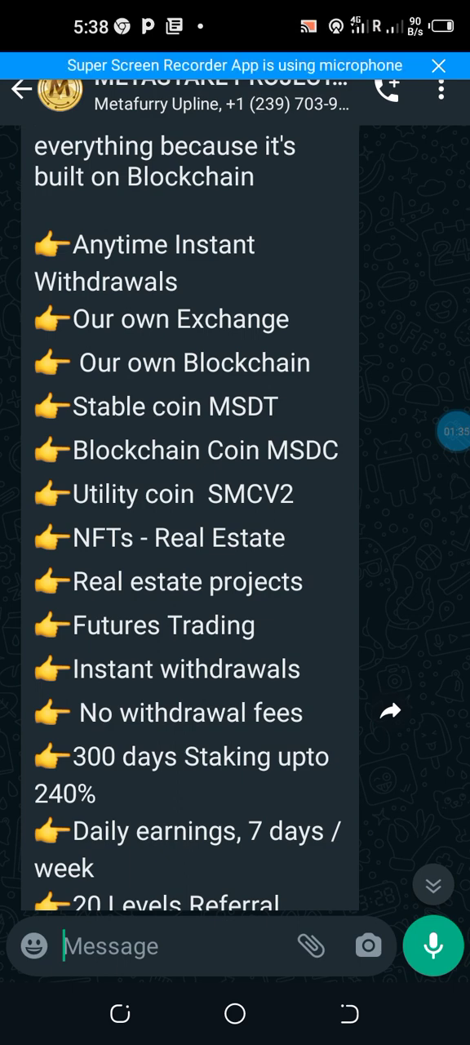
pyautogui.scroll(3)
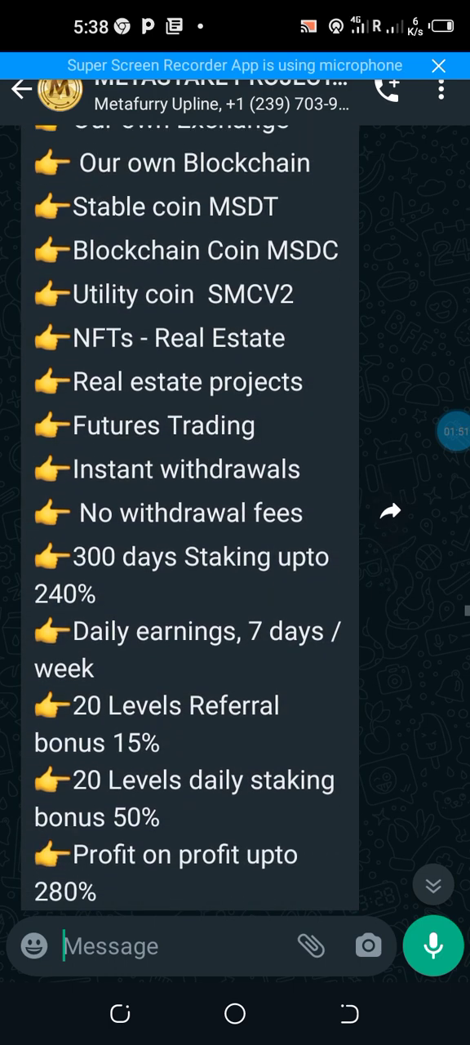
# - Scroll through the Metastake group message to review its links
pyautogui.scroll(3)
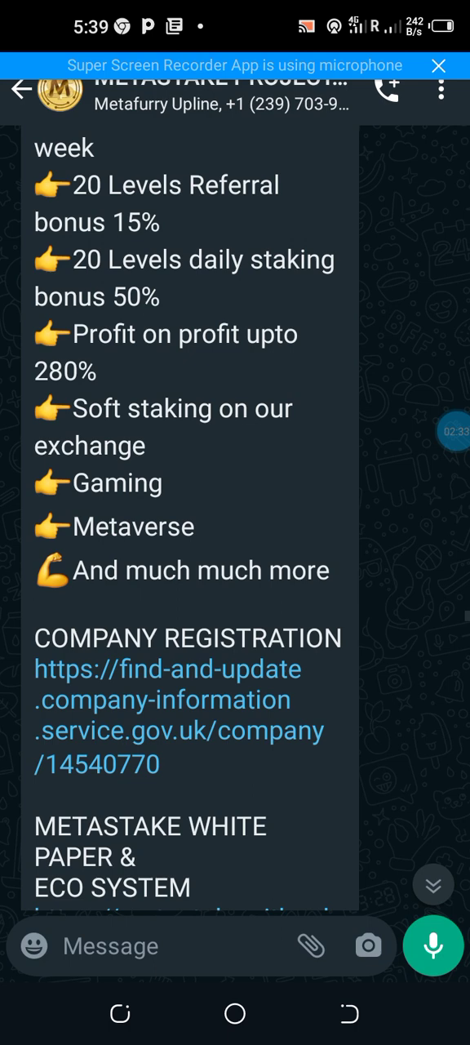
pyautogui.scroll(3)
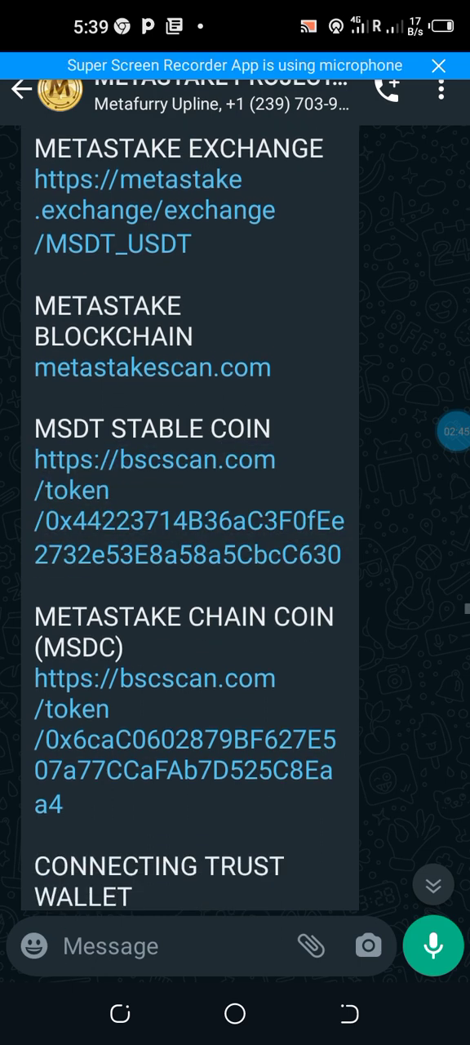
pyautogui.scroll(-3)
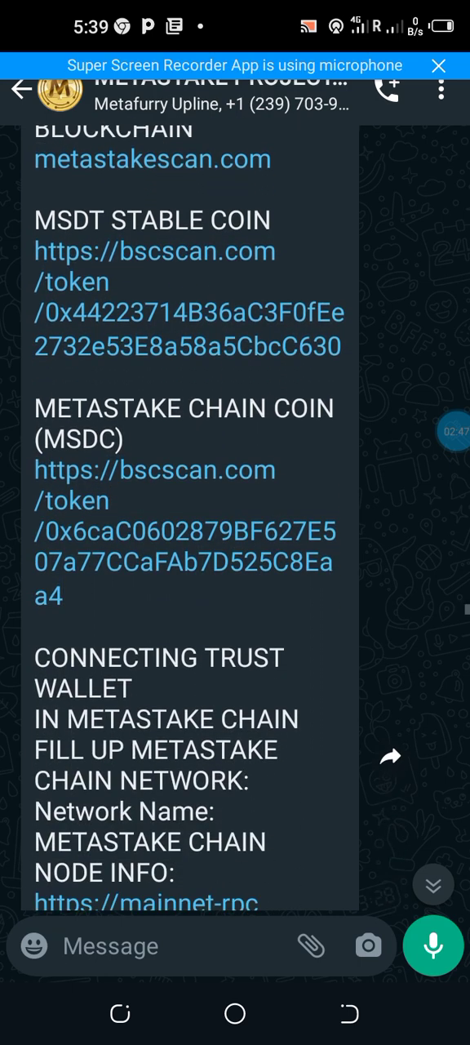
pyautogui.scroll(-3)
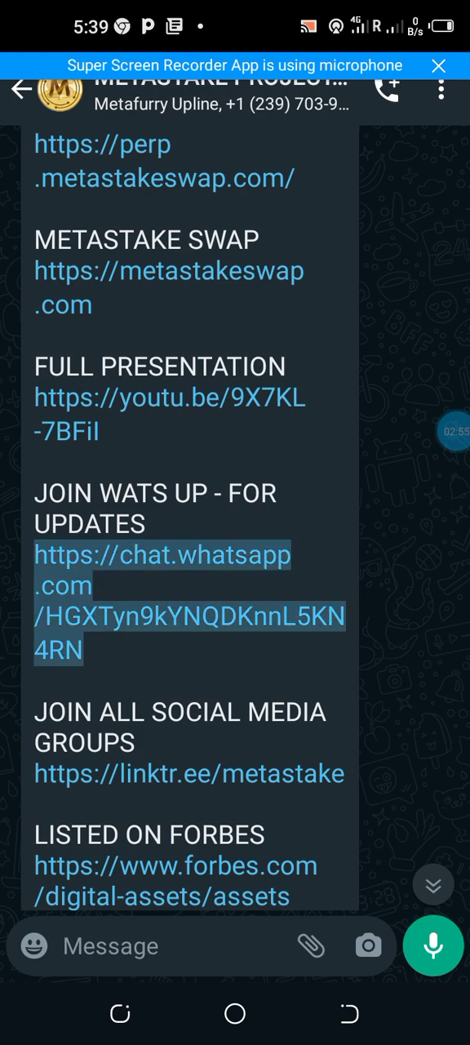
pyautogui.scroll(-3)
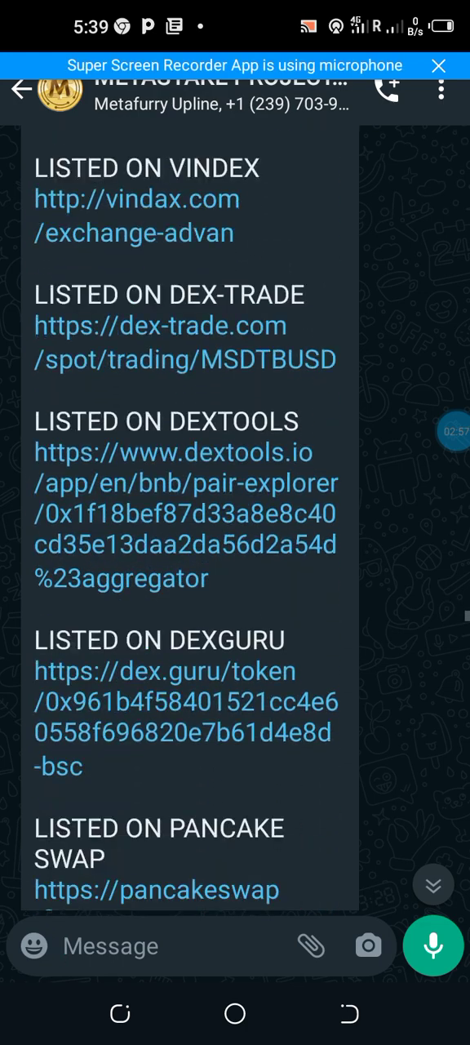
pyautogui.scroll(-3)
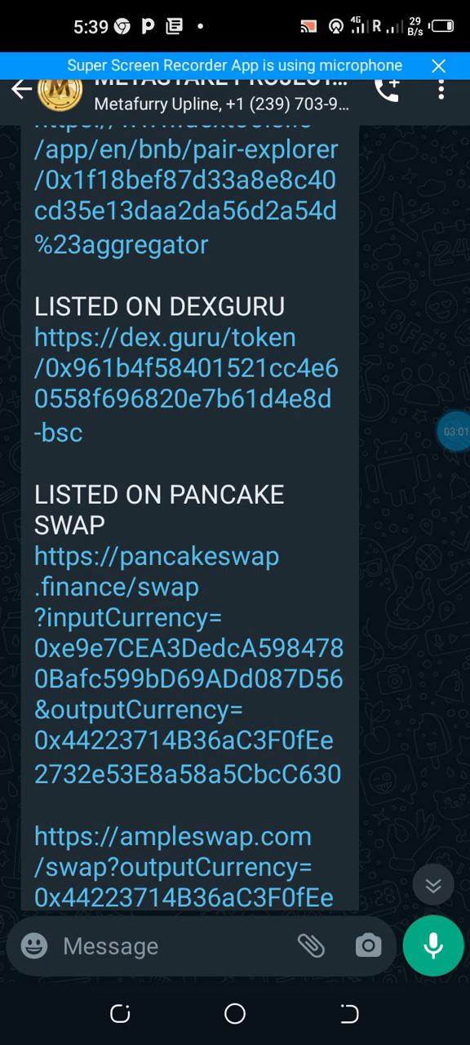
pyautogui.scroll(3)
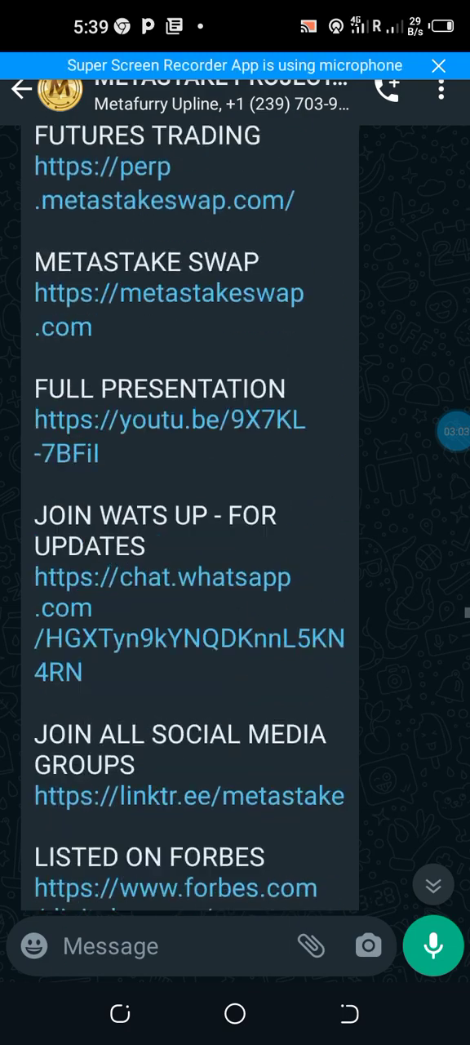
pyautogui.scroll(-3)
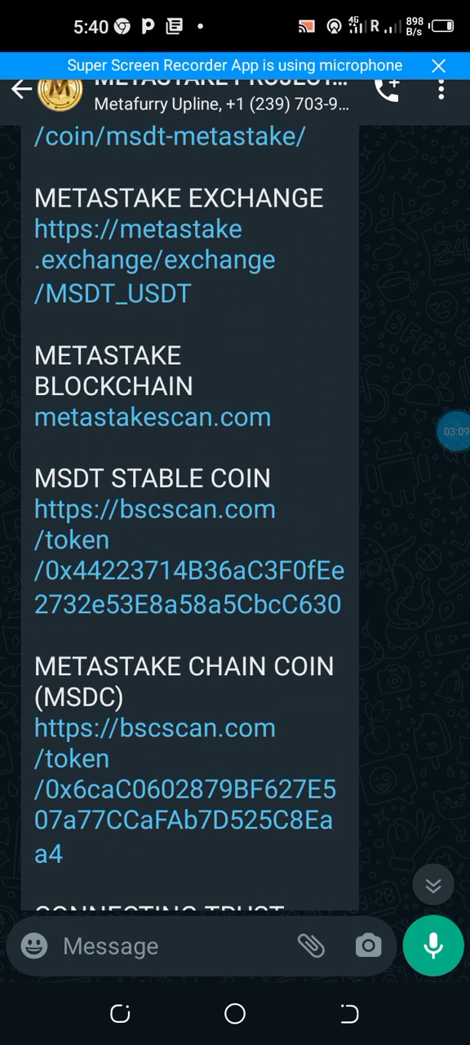
# - Open the Metastake Zoom presentation recording link in Chrome
pyautogui.click(349, 1013)
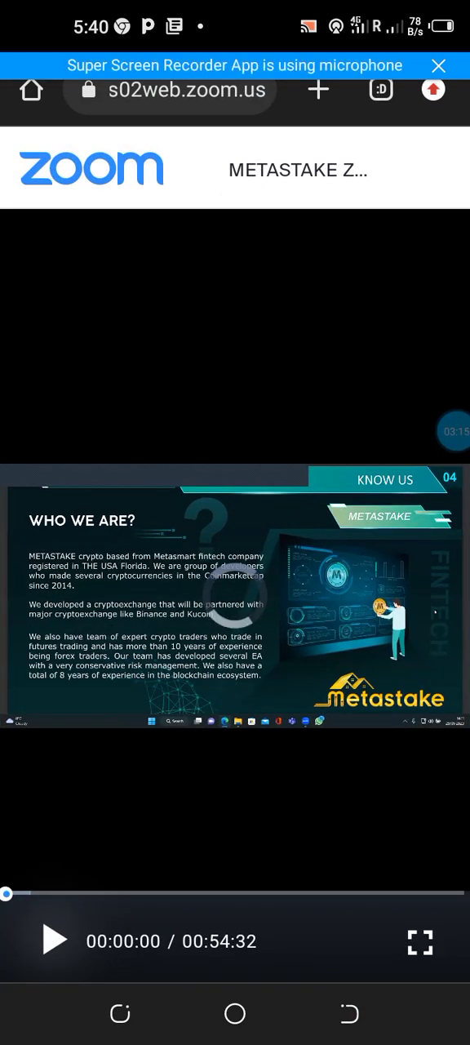
# - Play the Metastake recording in the Zoom web player
pyautogui.click(54, 940)
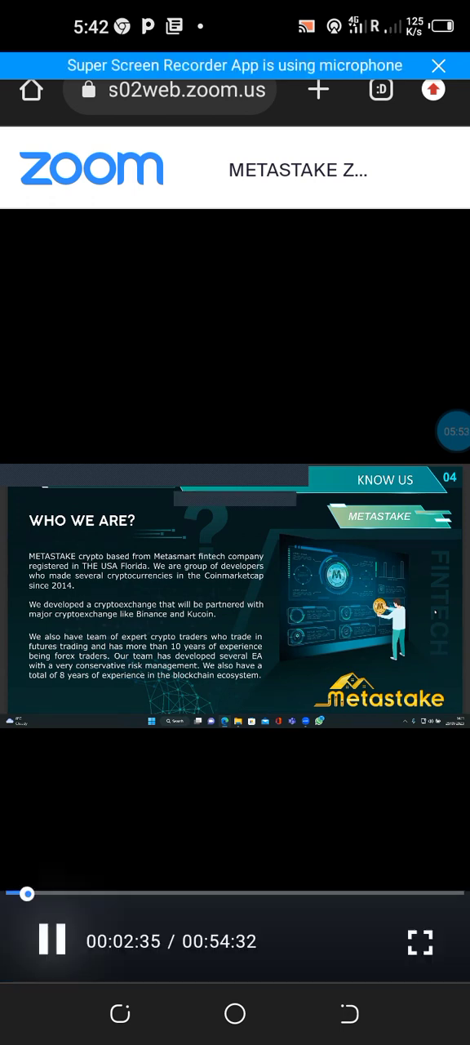
# - Pause the Metastake recording at around 00:02:36
pyautogui.click(53, 940)
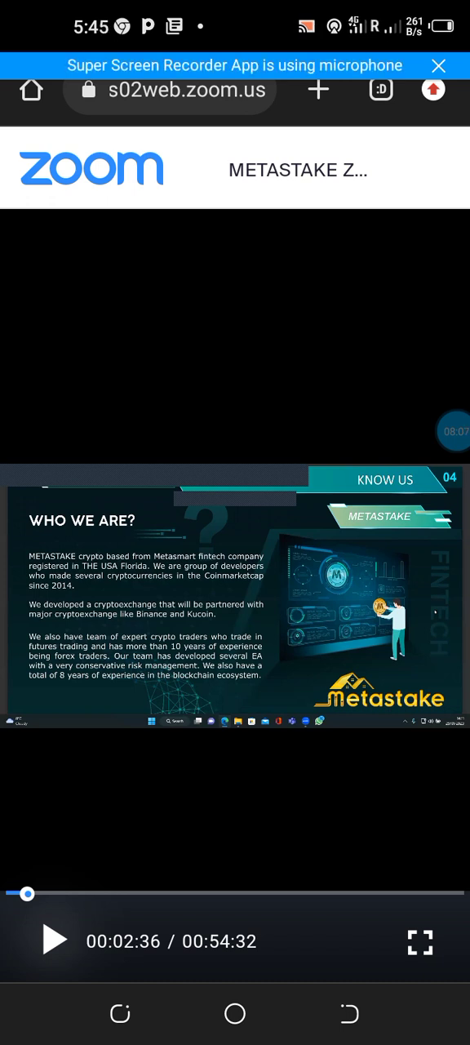
pyautogui.click(54, 939)
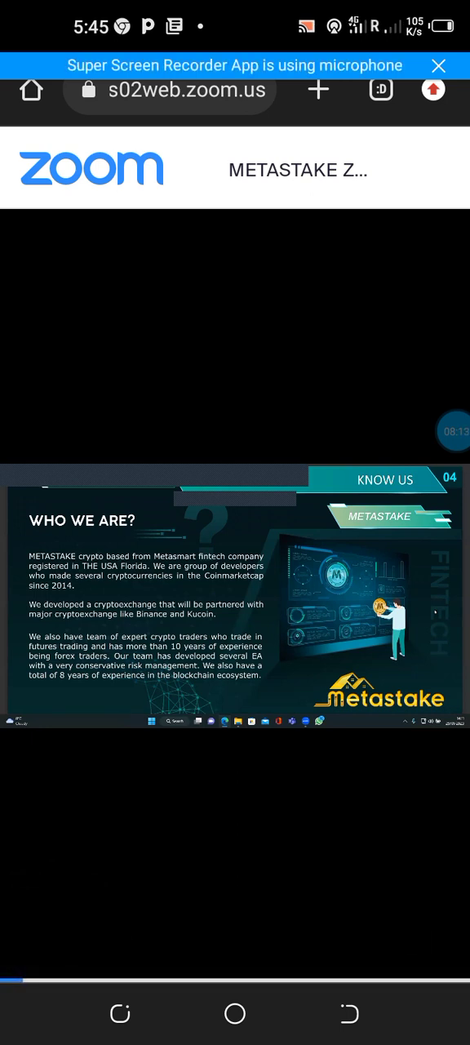
pyautogui.click(439, 431)
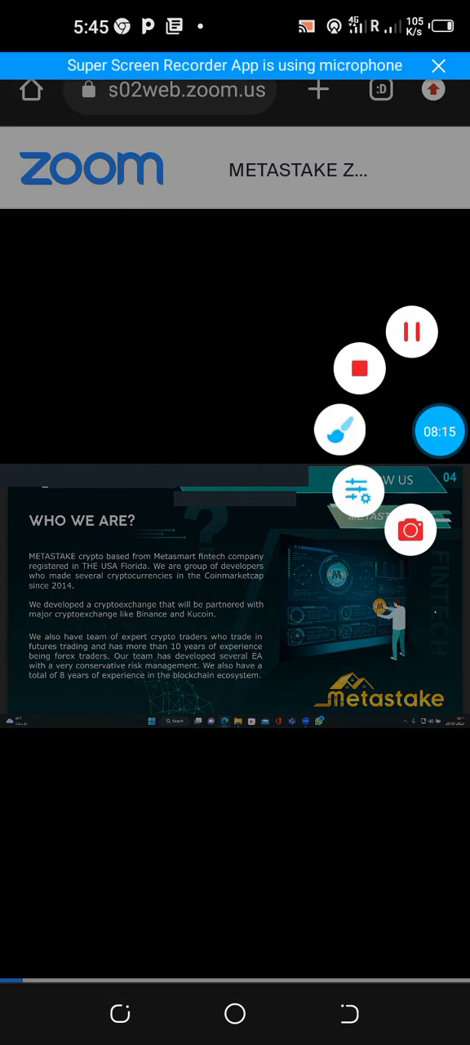